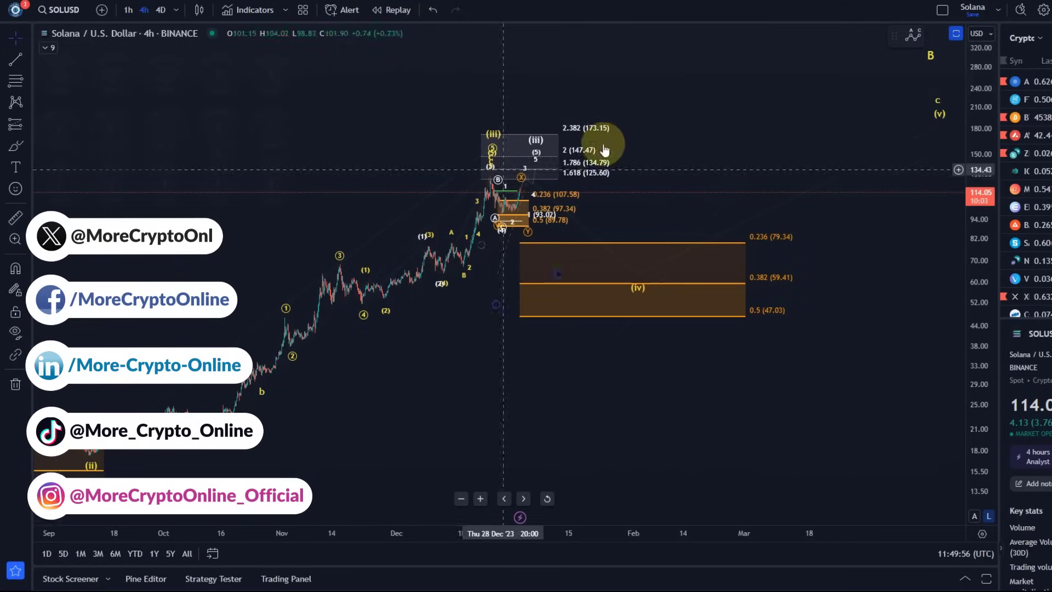
{"action": "mouse_move", "coordinate": [347, 329]}
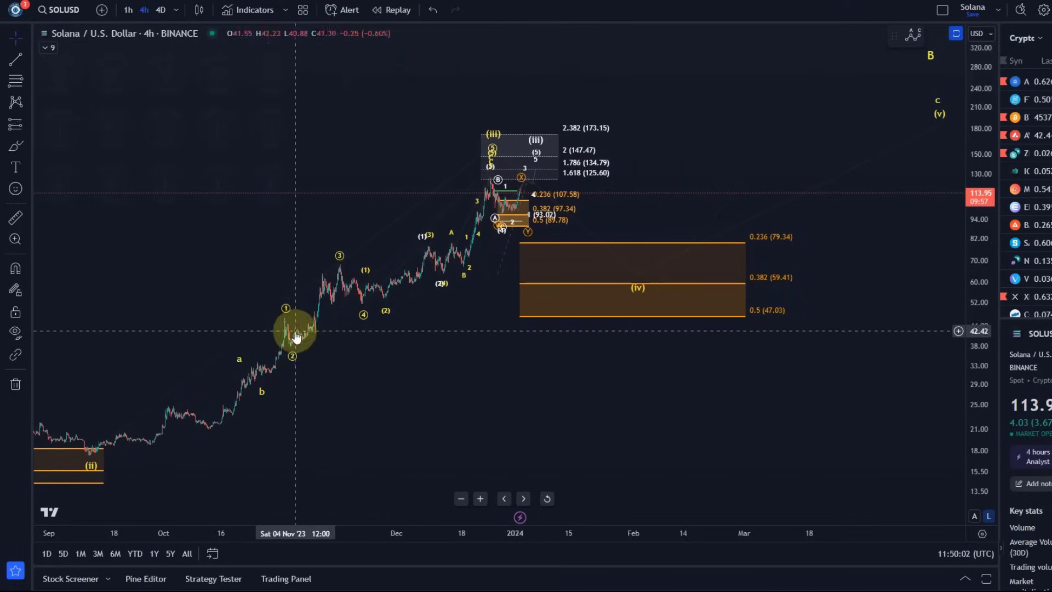
{"action": "mouse_move", "coordinate": [252, 246]}
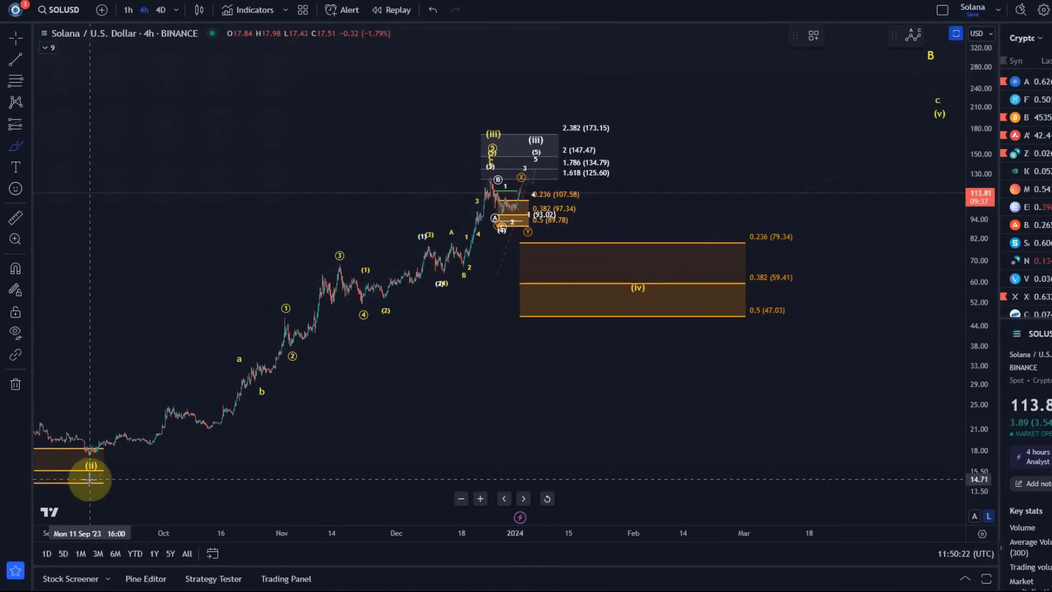
{"action": "mouse_move", "coordinate": [267, 385]}
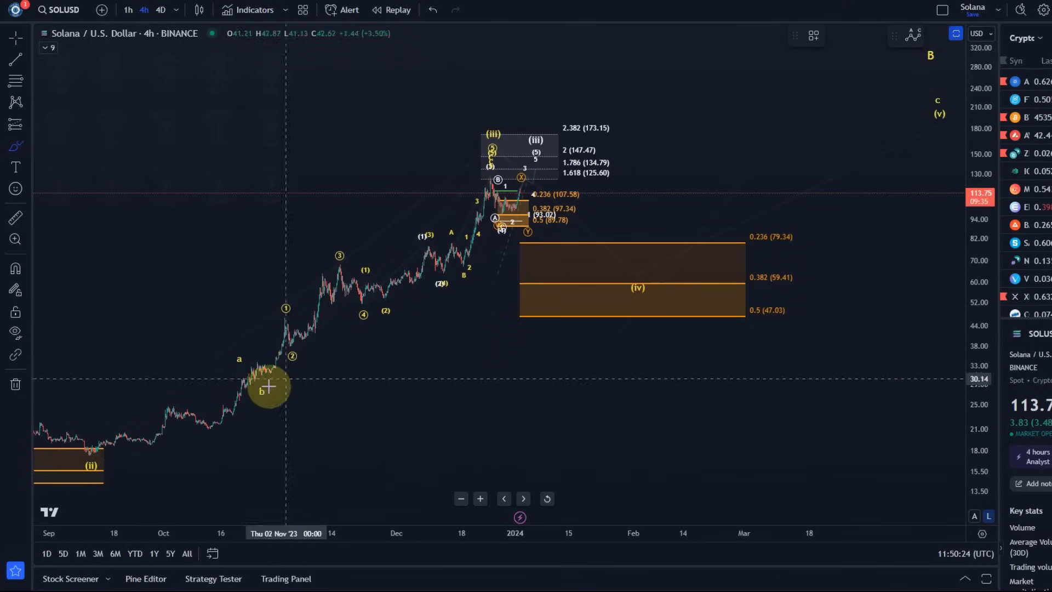
{"action": "mouse_move", "coordinate": [227, 390]}
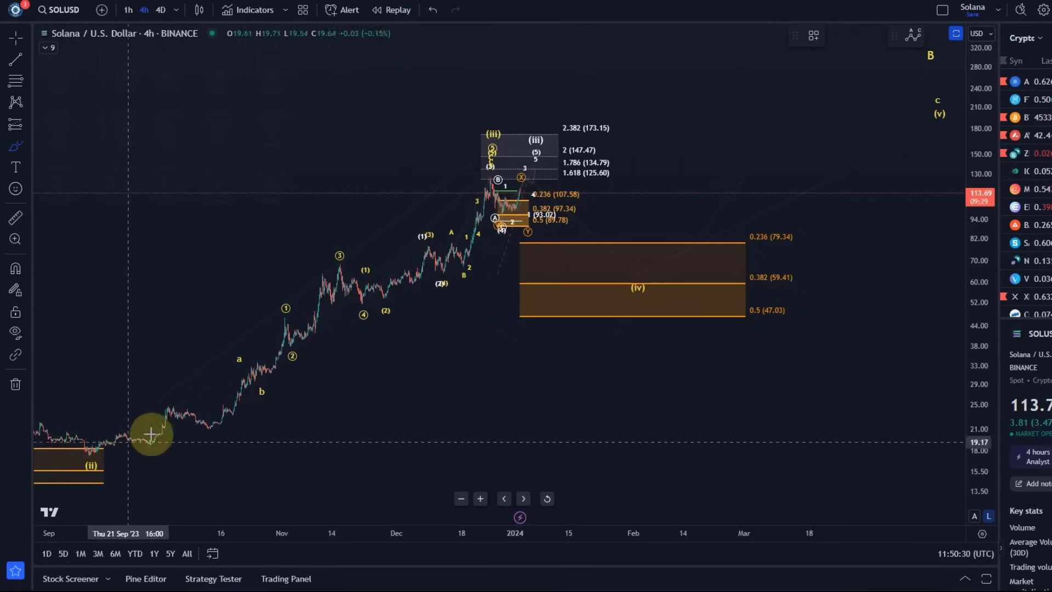
{"action": "mouse_move", "coordinate": [493, 171]}
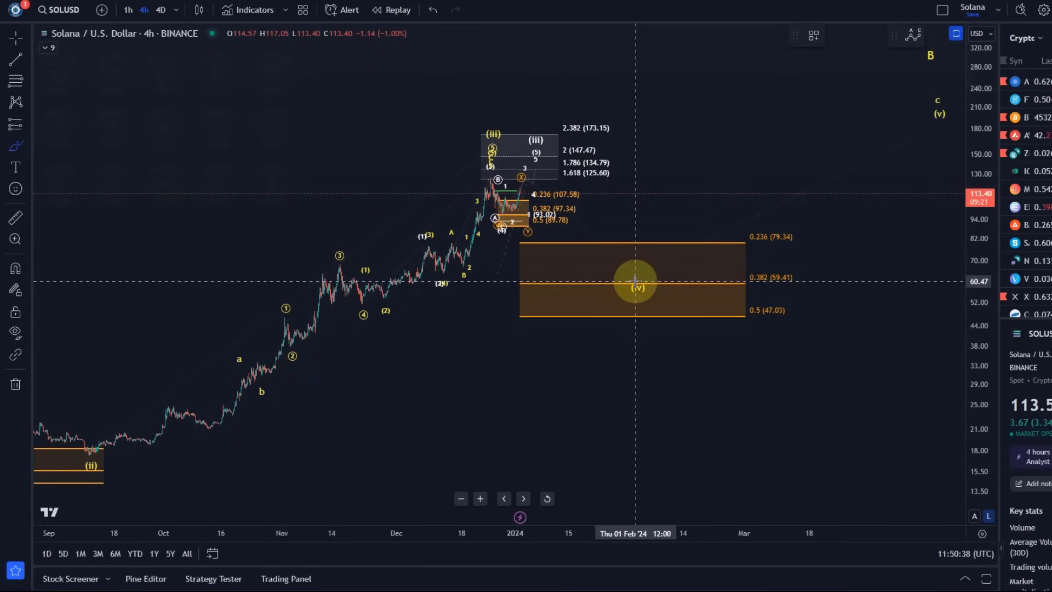
{"action": "mouse_move", "coordinate": [775, 312]}
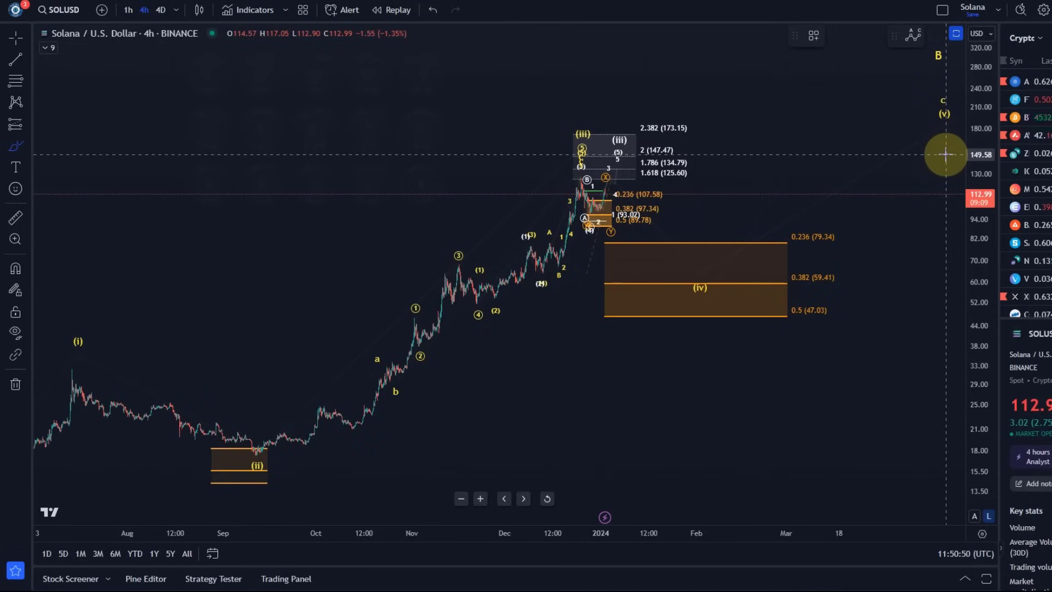
{"action": "mouse_move", "coordinate": [698, 204]}
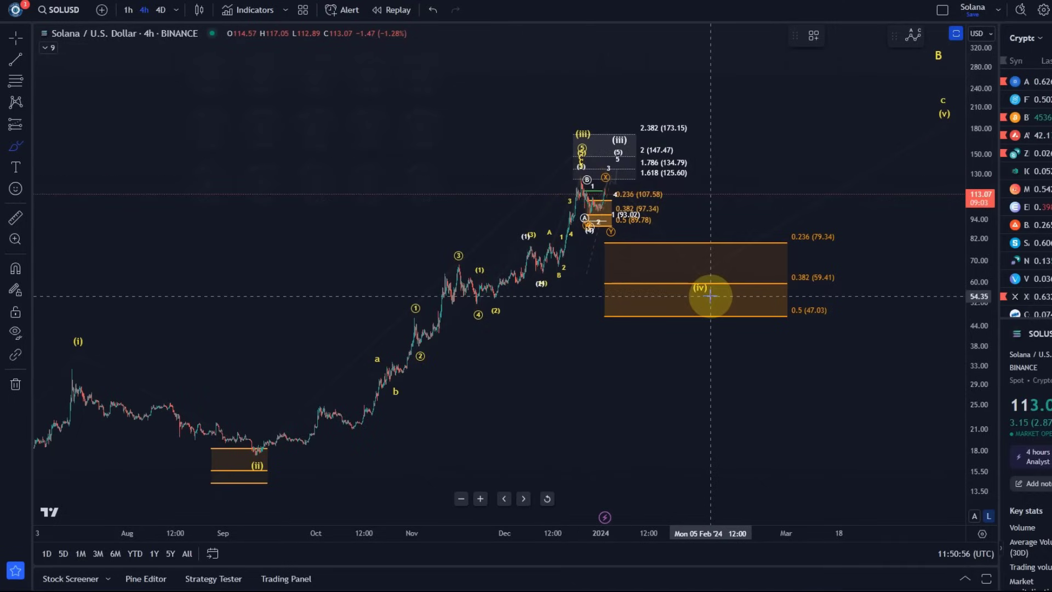
{"action": "mouse_move", "coordinate": [676, 220]}
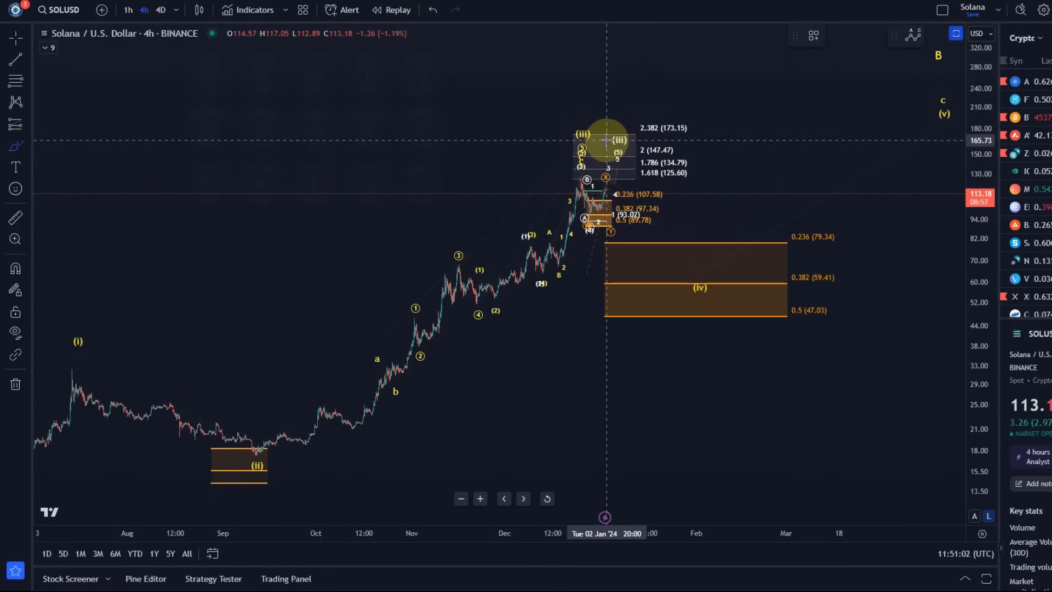
{"action": "mouse_move", "coordinate": [567, 270]}
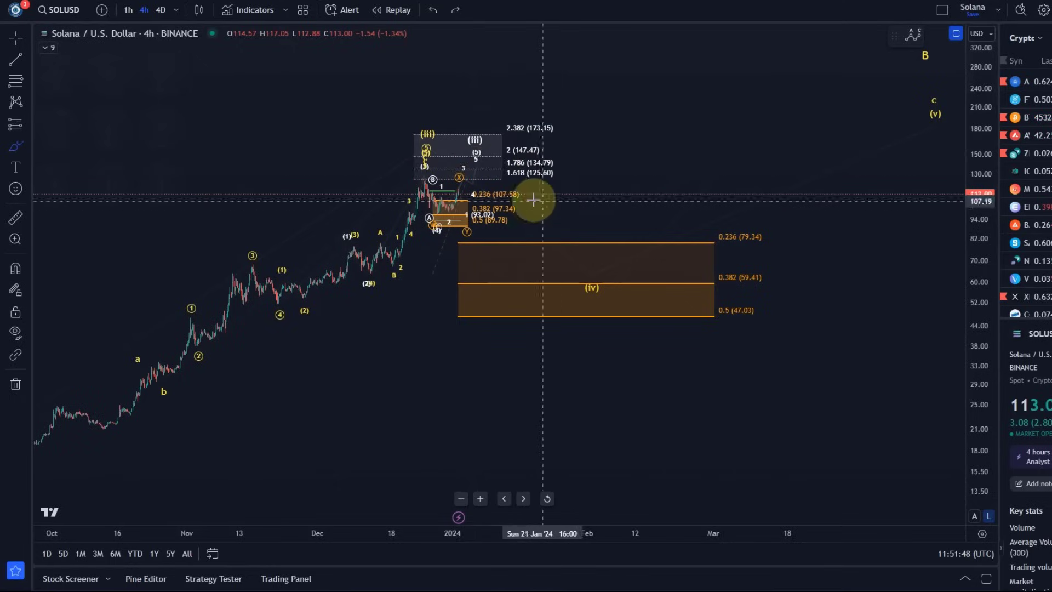
{"action": "mouse_move", "coordinate": [445, 180]}
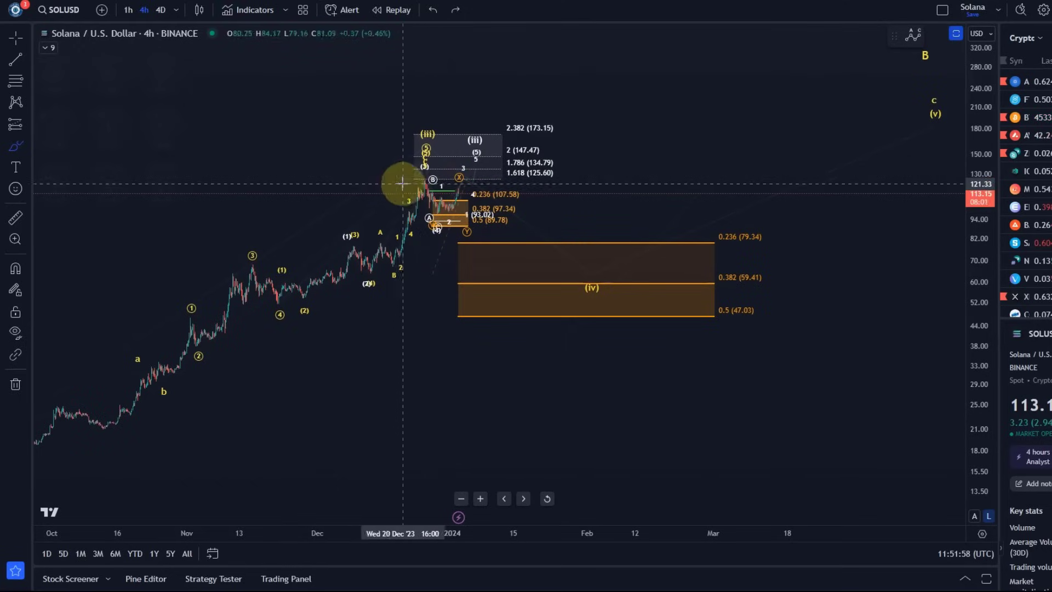
{"action": "mouse_move", "coordinate": [478, 141]}
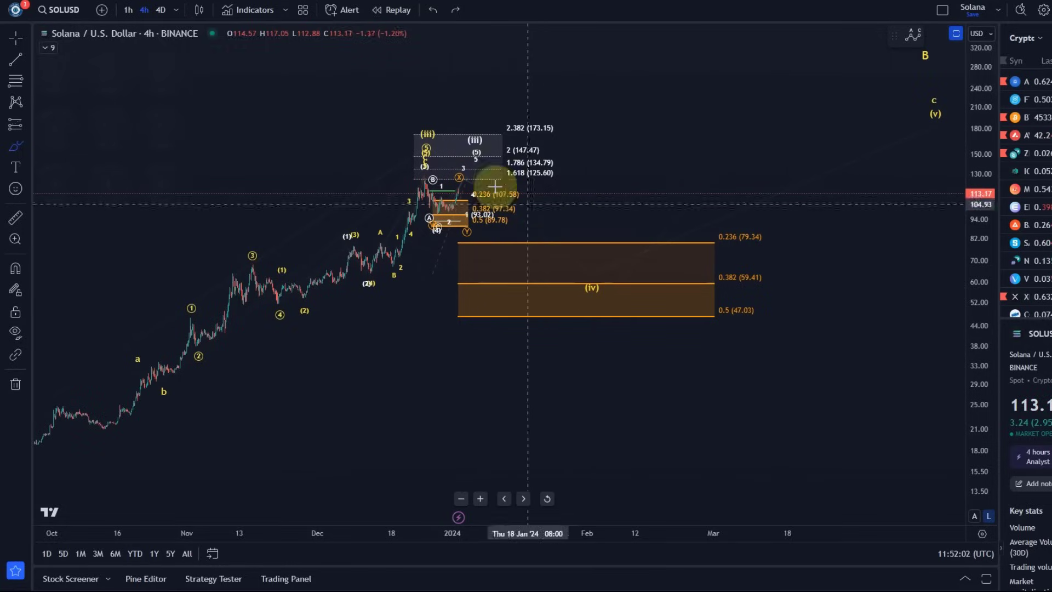
{"action": "mouse_move", "coordinate": [650, 324]}
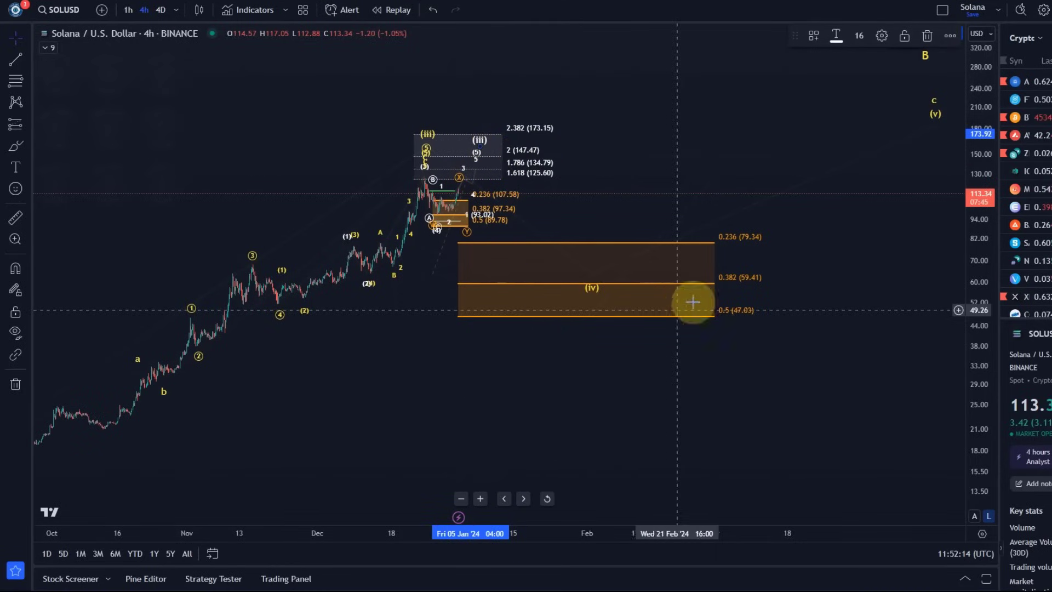
{"action": "mouse_move", "coordinate": [692, 343]}
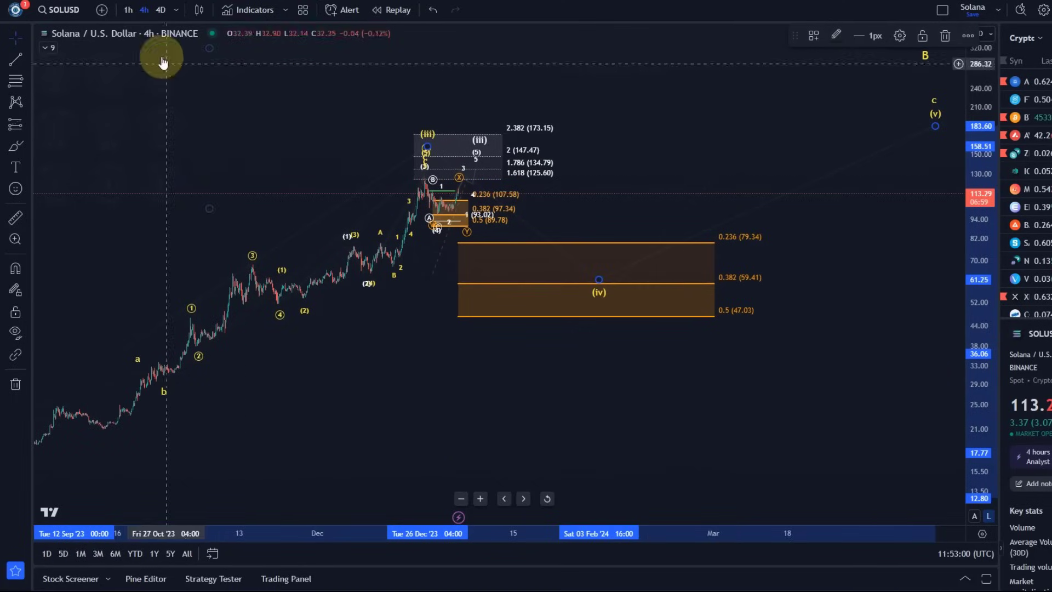
Switch the Solana/USD chart to the 1-hour timeframe.
{"action": "left_click", "coordinate": [127, 10]}
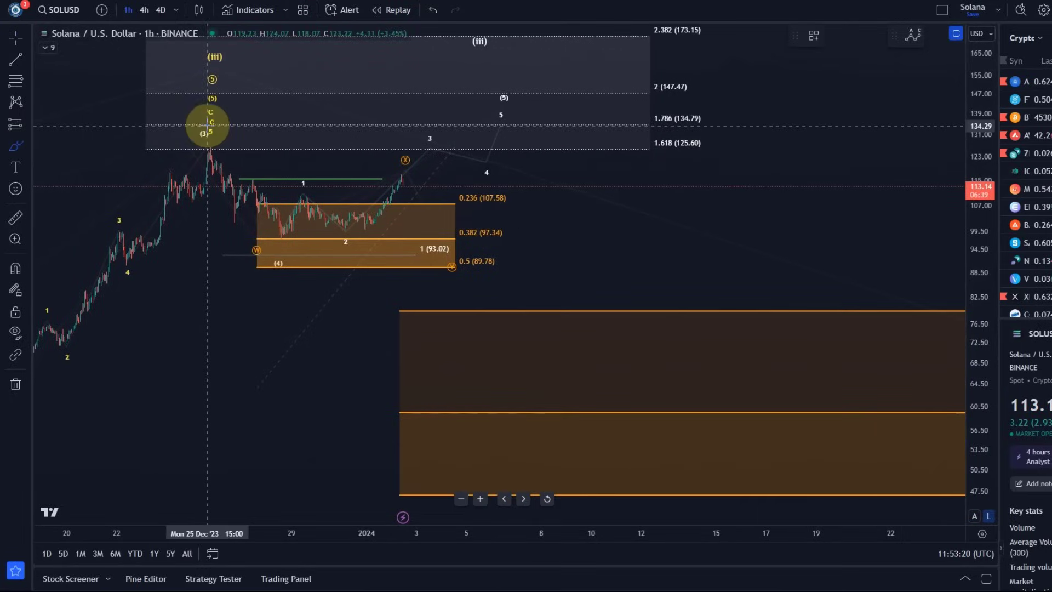
{"action": "left_click_drag", "start_coordinate": [211, 127], "coordinate": [404, 171]}
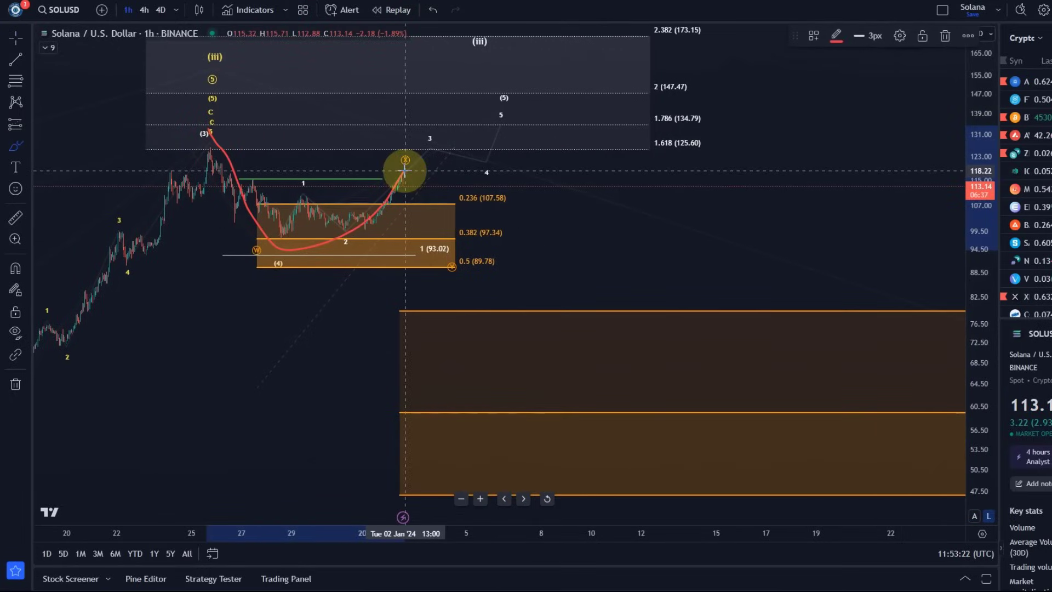
{"action": "left_click_drag", "start_coordinate": [404, 165], "coordinate": [482, 331]}
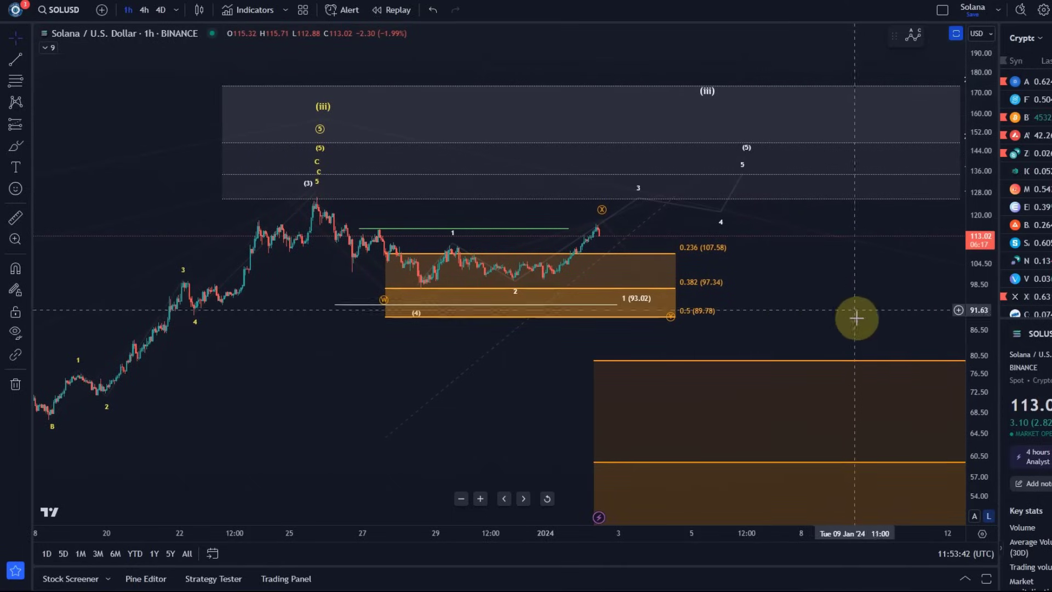
{"action": "left_click_drag", "start_coordinate": [856, 319], "coordinate": [650, 374]}
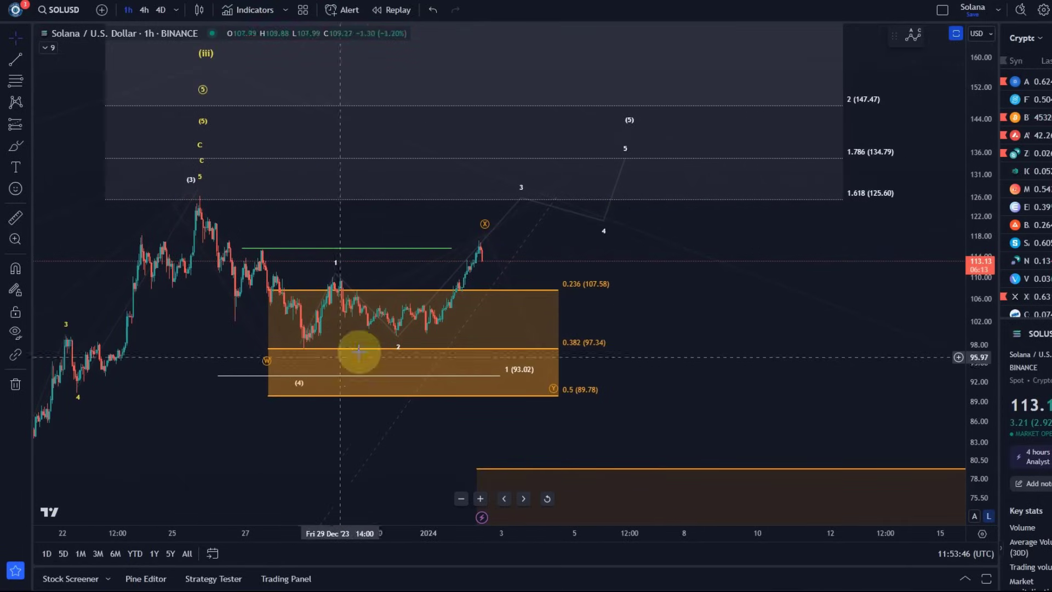
{"action": "mouse_move", "coordinate": [292, 225]}
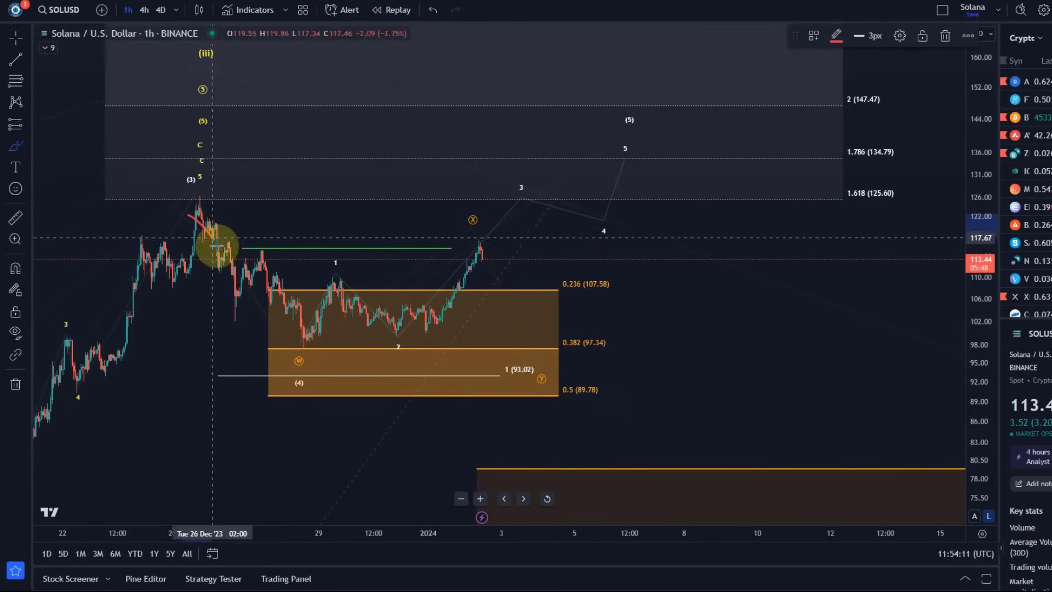
{"action": "left_click_drag", "start_coordinate": [214, 249], "coordinate": [474, 241]}
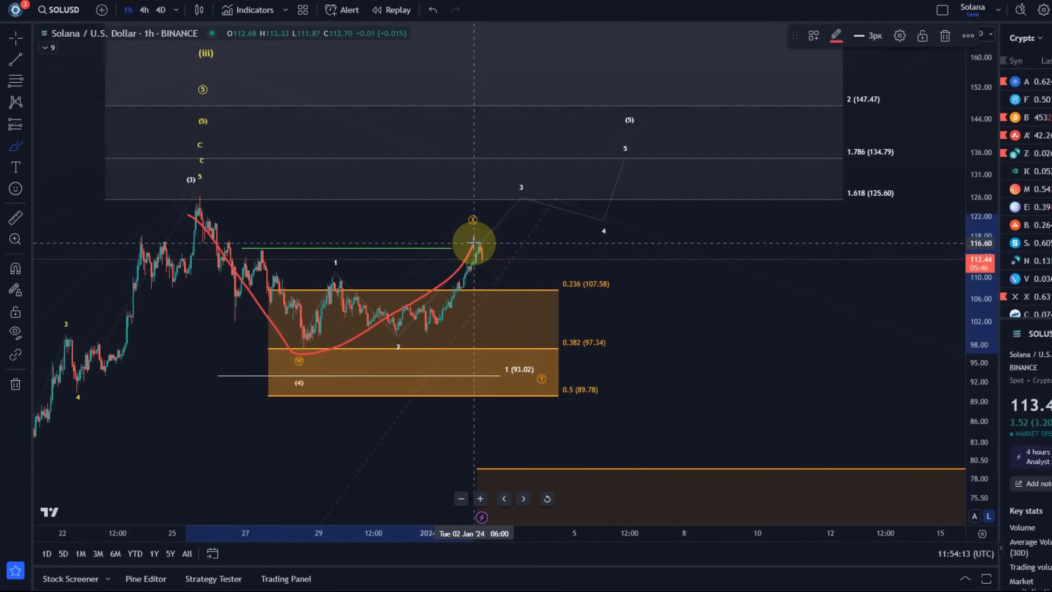
{"action": "left_click_drag", "start_coordinate": [473, 241], "coordinate": [563, 389]}
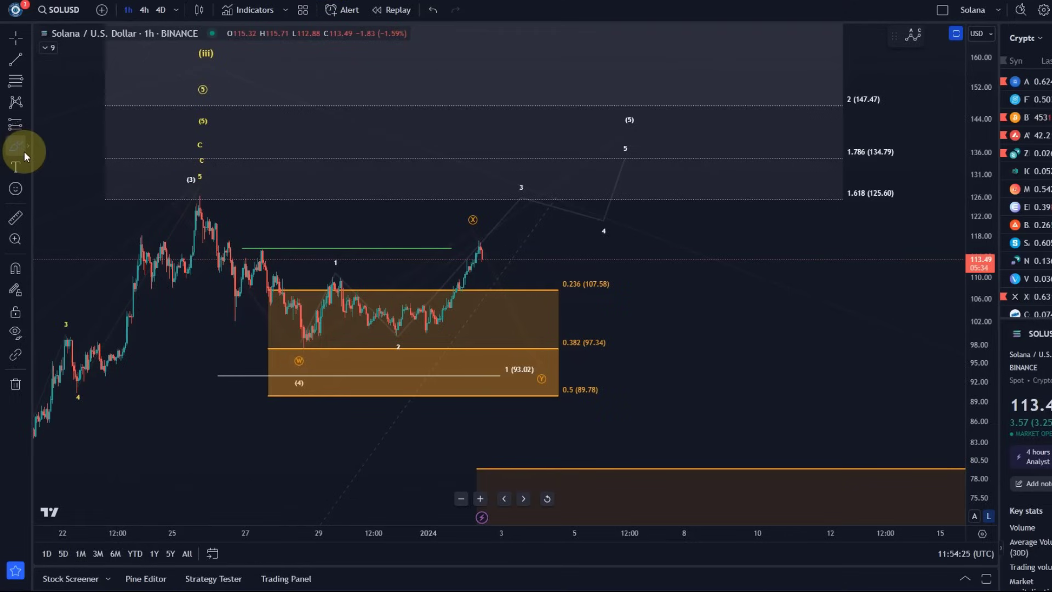
{"action": "mouse_move", "coordinate": [14, 147]}
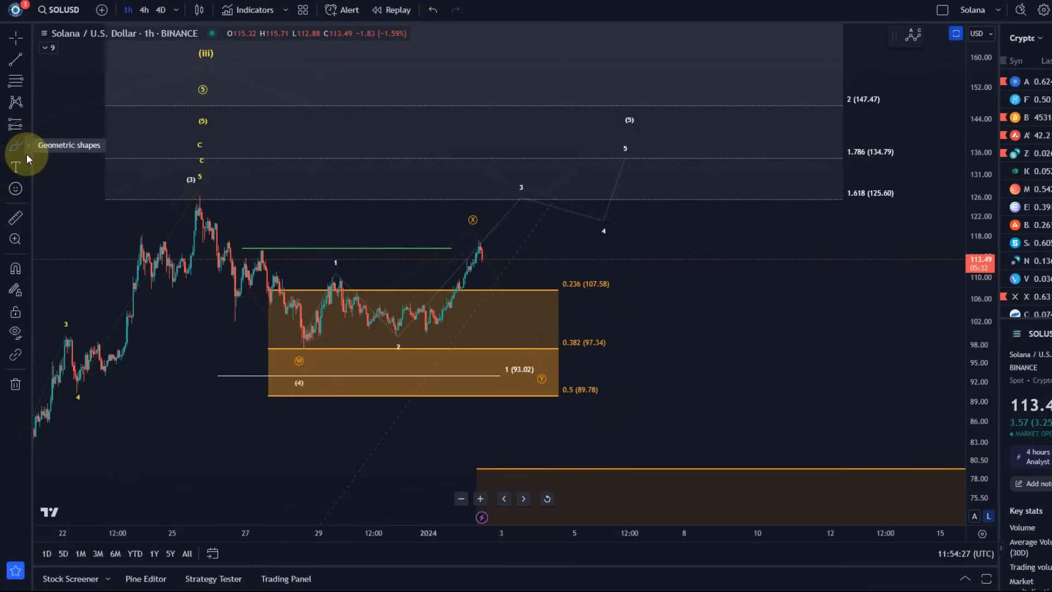
{"action": "left_click", "coordinate": [15, 145]}
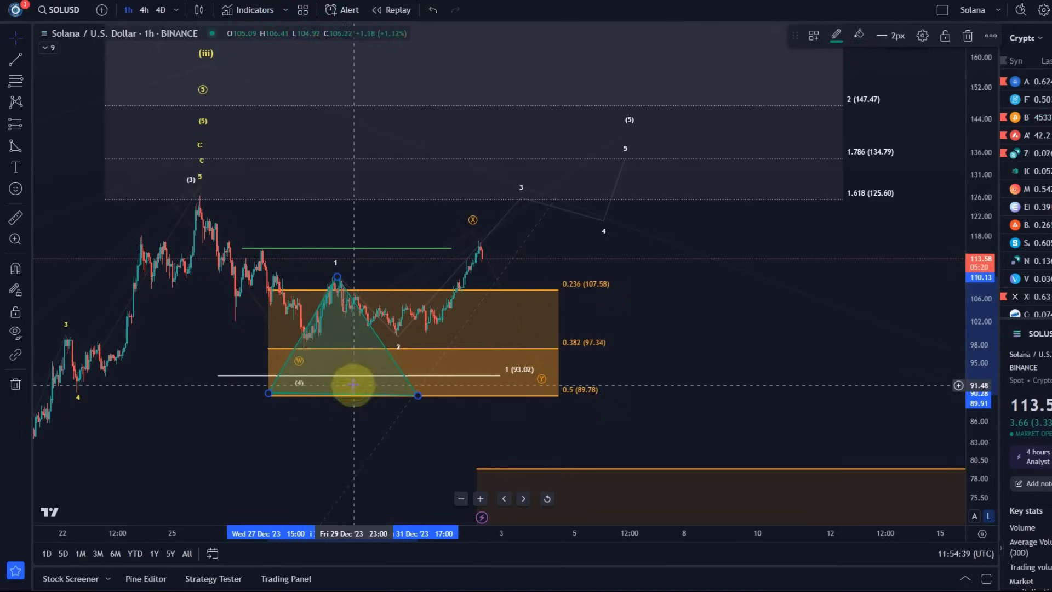
{"action": "mouse_move", "coordinate": [381, 401]}
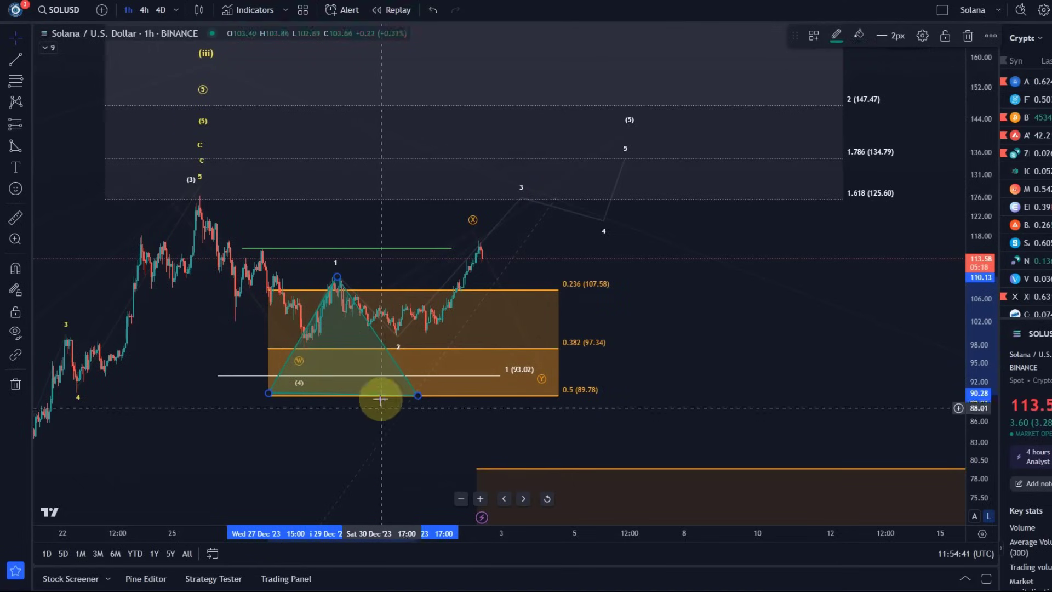
{"action": "mouse_move", "coordinate": [384, 344]}
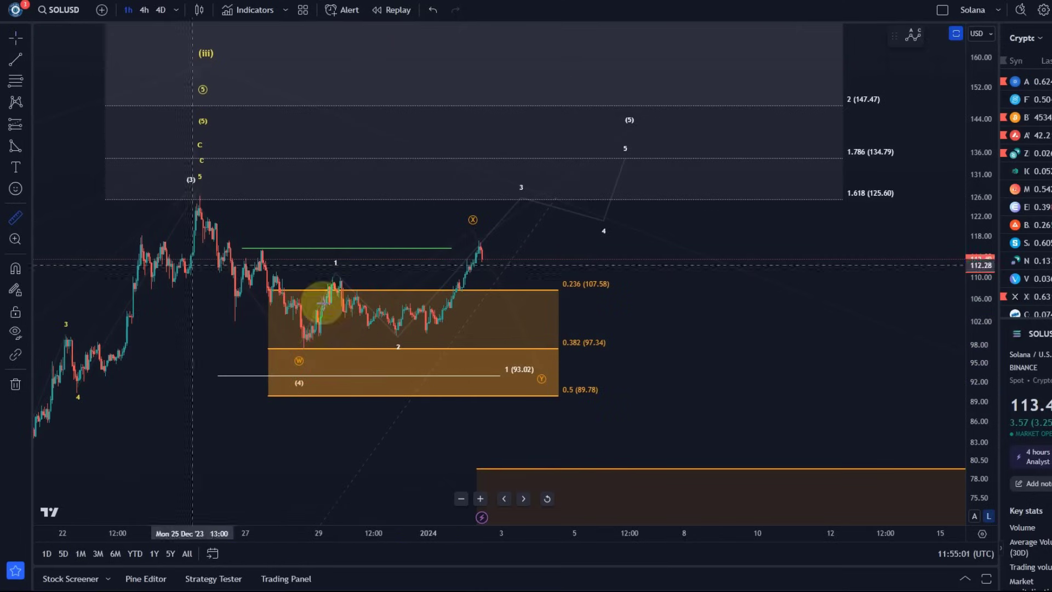
{"action": "mouse_move", "coordinate": [439, 335]}
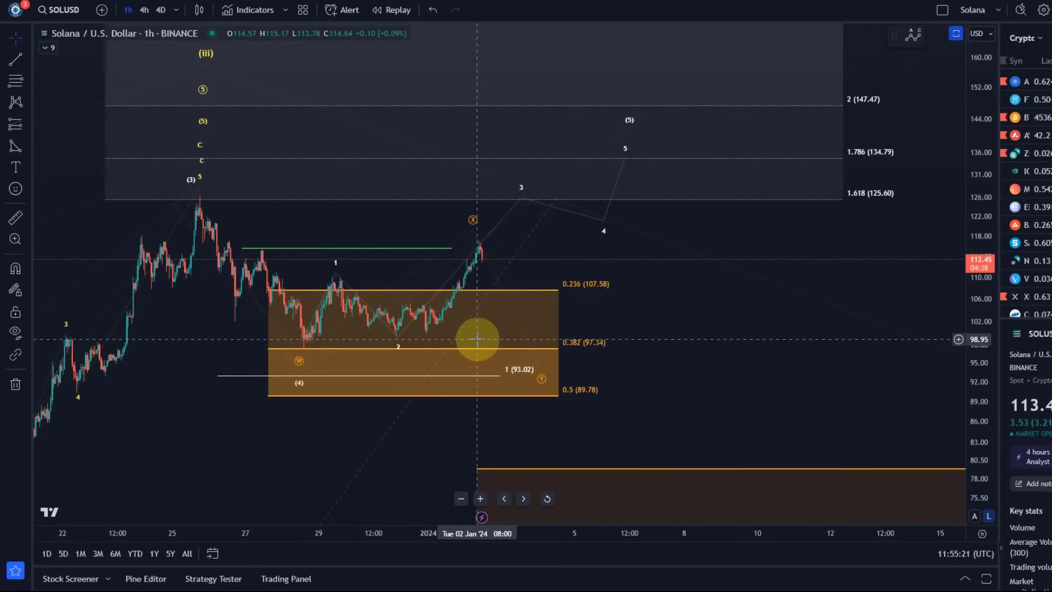
{"action": "mouse_move", "coordinate": [480, 208]}
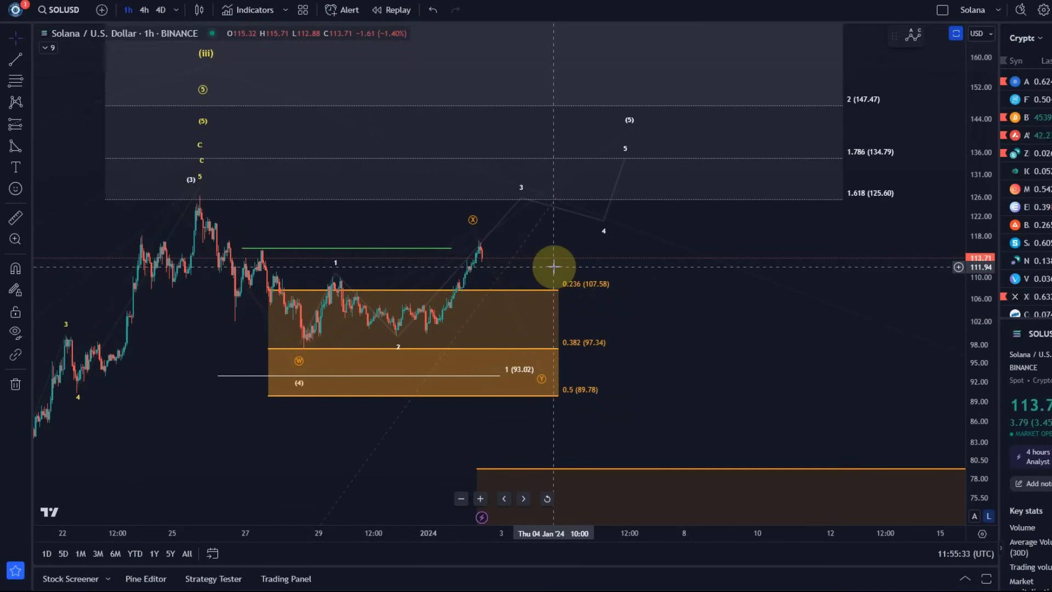
{"action": "mouse_move", "coordinate": [252, 172]}
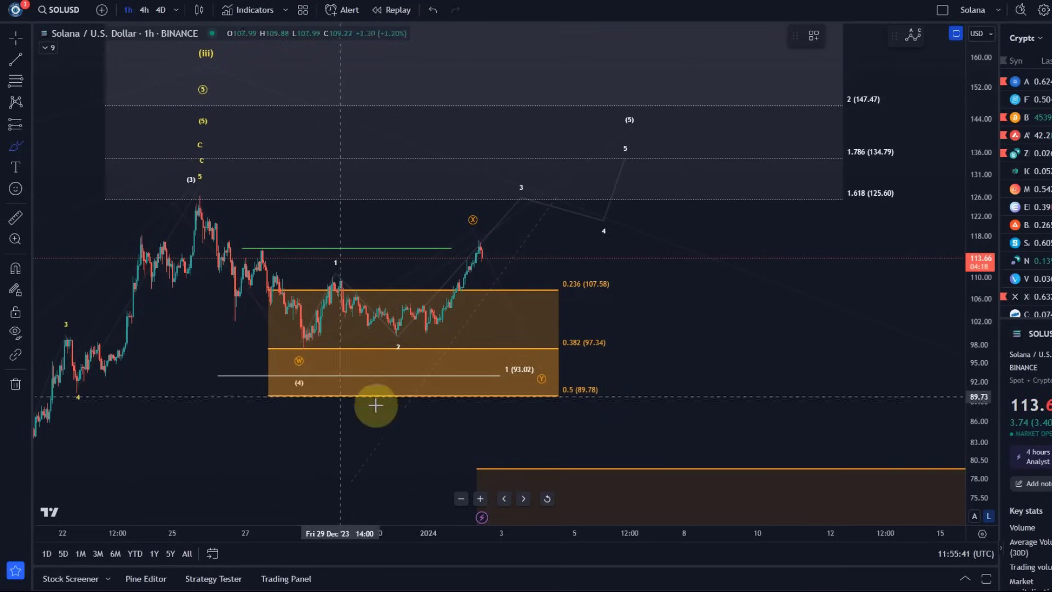
{"action": "mouse_move", "coordinate": [476, 369]}
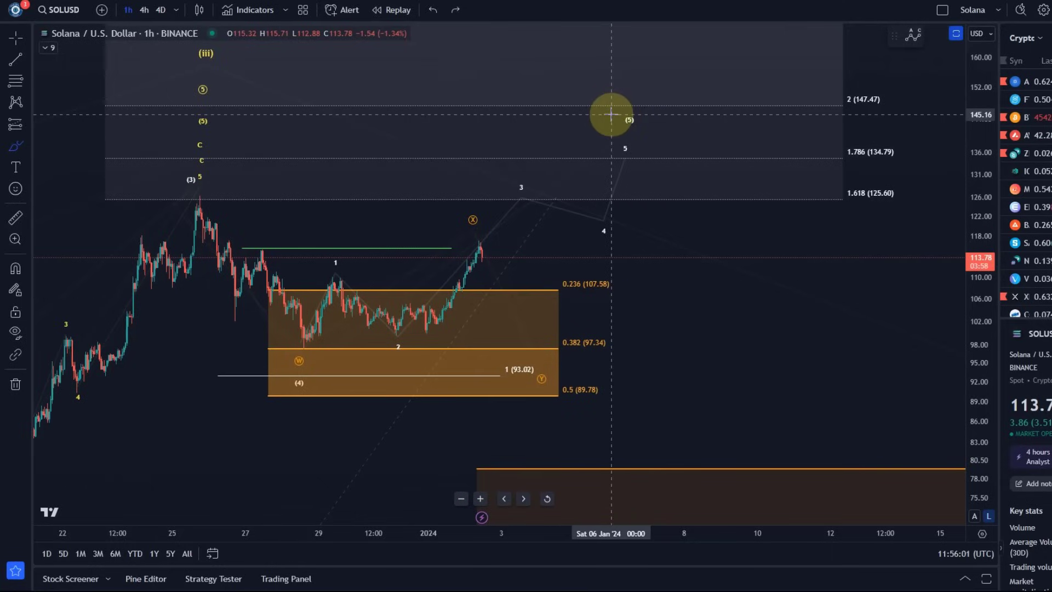
{"action": "mouse_move", "coordinate": [641, 181]}
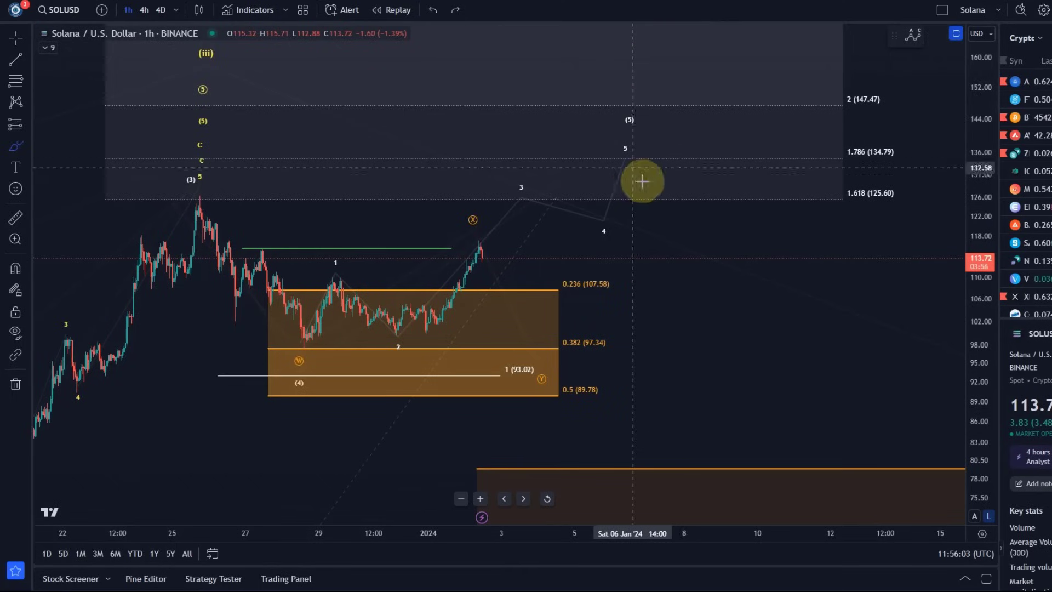
{"action": "mouse_move", "coordinate": [423, 271]}
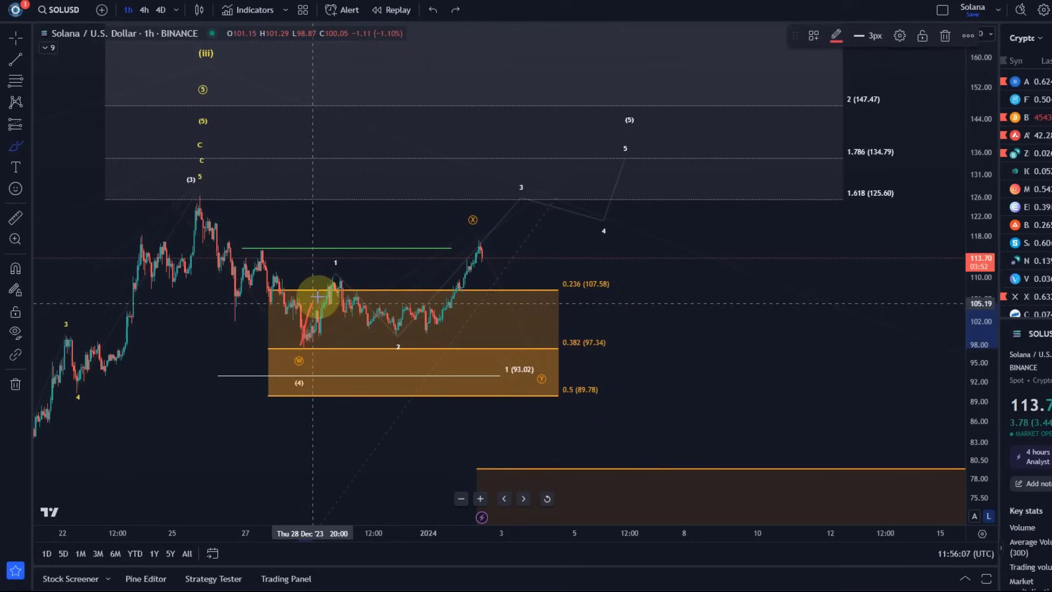
{"action": "left_click_drag", "start_coordinate": [315, 297], "coordinate": [620, 215]}
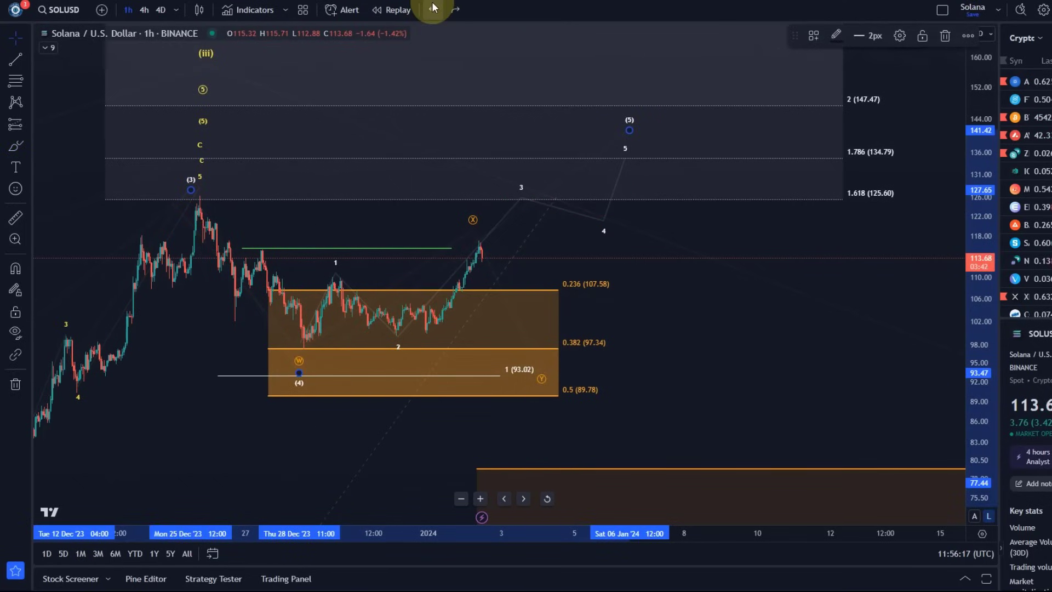
{"action": "mouse_move", "coordinate": [497, 338]}
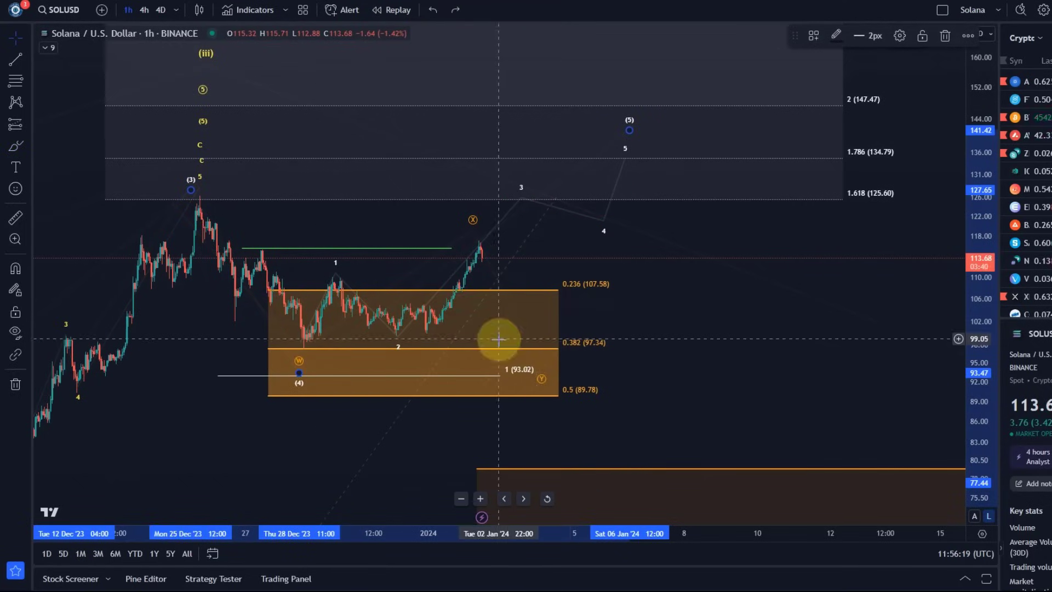
{"action": "mouse_move", "coordinate": [500, 240]}
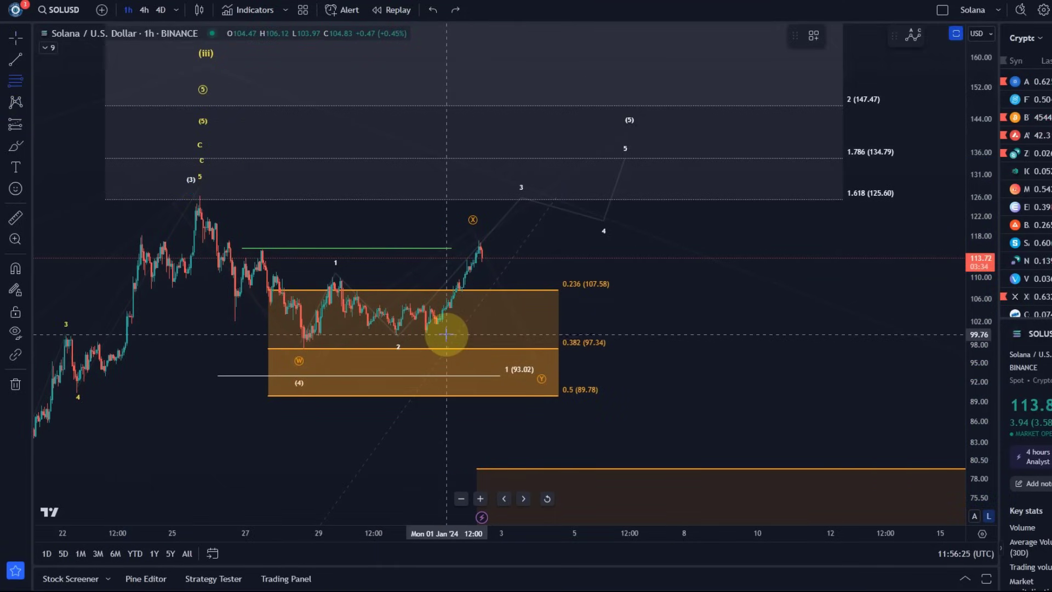
{"action": "mouse_move", "coordinate": [623, 138]}
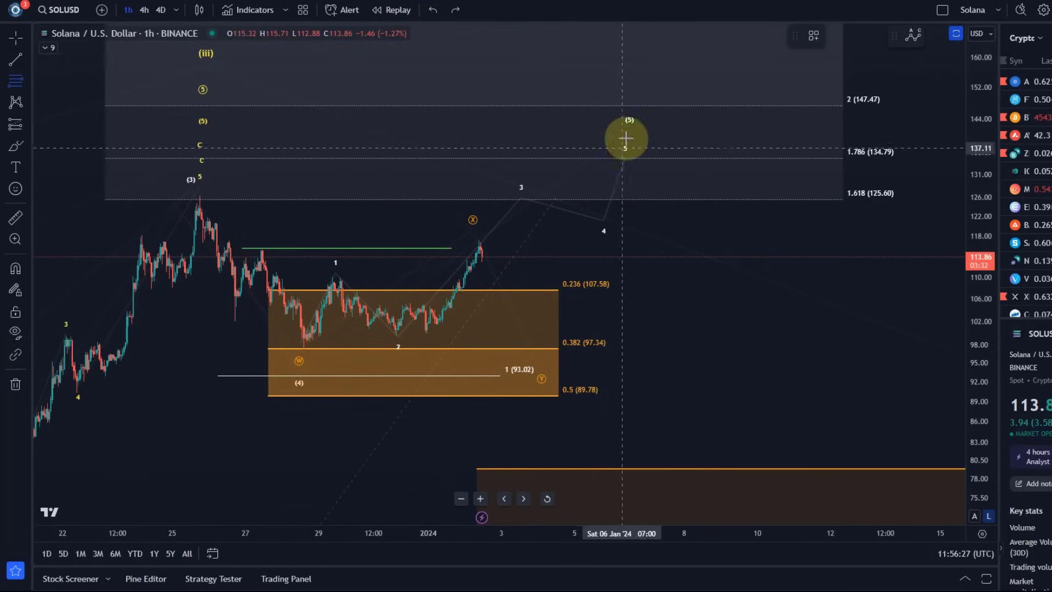
{"action": "mouse_move", "coordinate": [460, 334]}
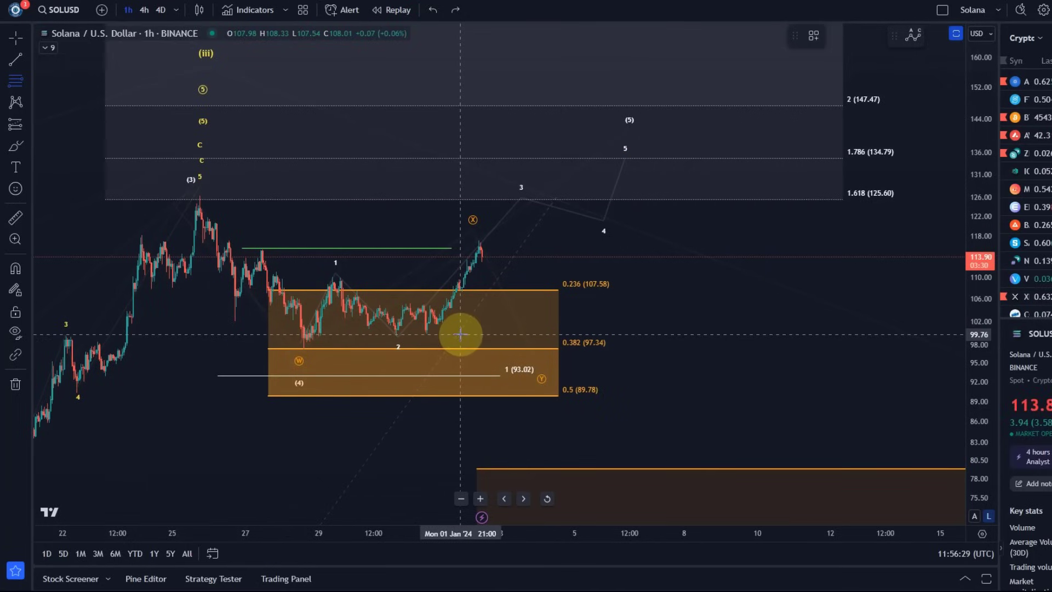
Draw a Fibonacci retracement from the Jan 1 low near 99.76 up to the recent high.
{"action": "left_click_drag", "start_coordinate": [460, 335], "coordinate": [525, 241]}
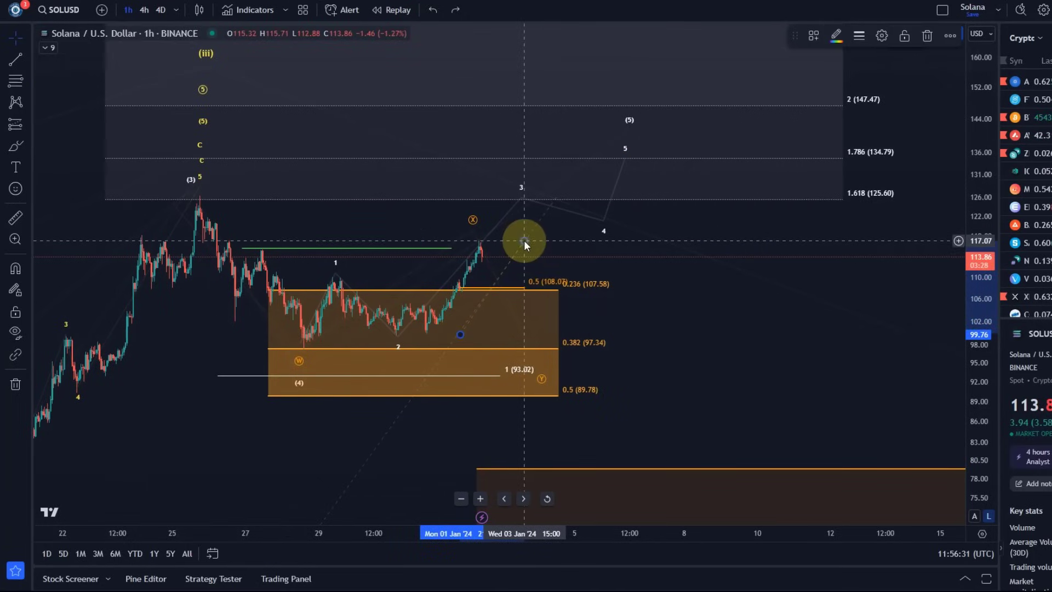